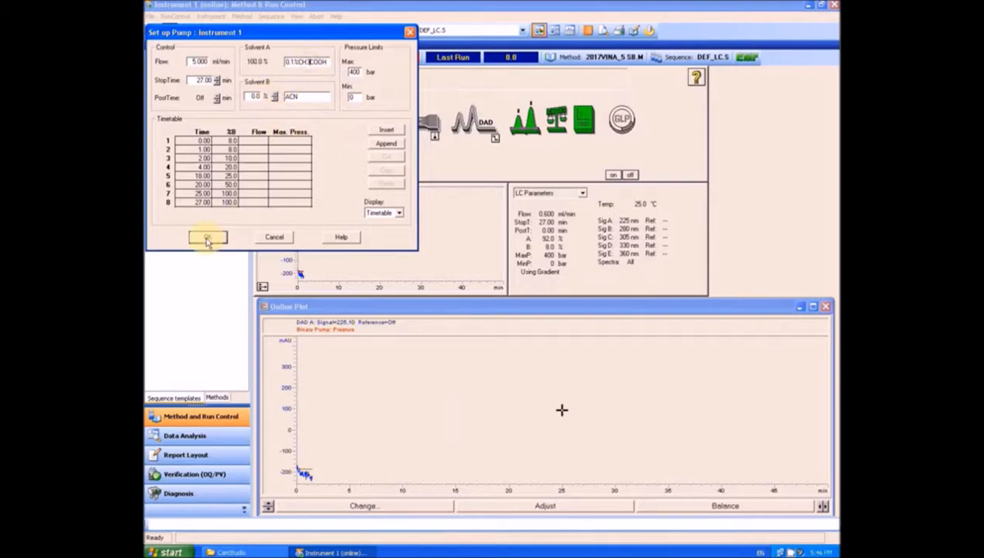
# Accept the pump setup and bring up the pump's option menu.
pyautogui.click(207, 236)
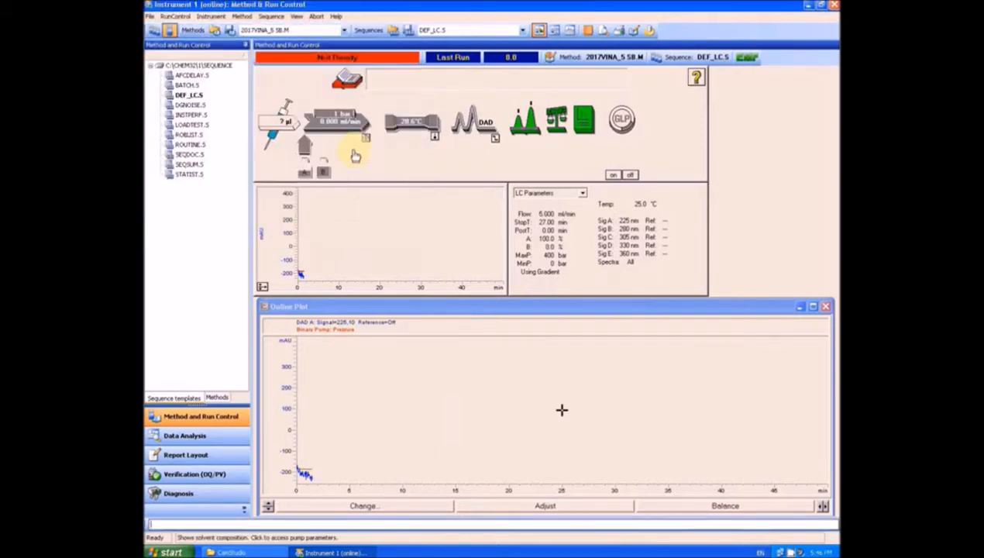
pyautogui.click(338, 121)
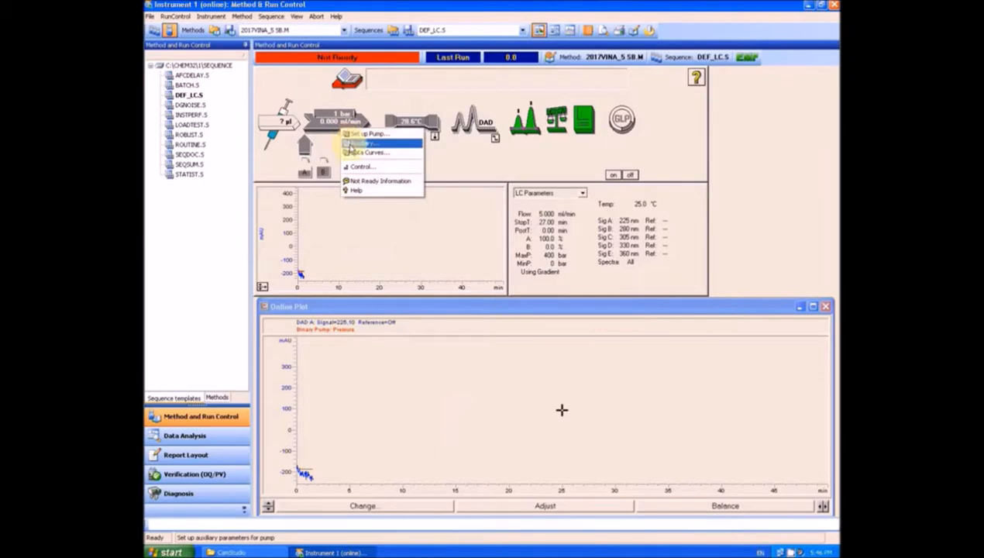
# Set the maximum flow gradient to 100 ml/min per minute in the Auxiliary settings.
pyautogui.click(372, 142)
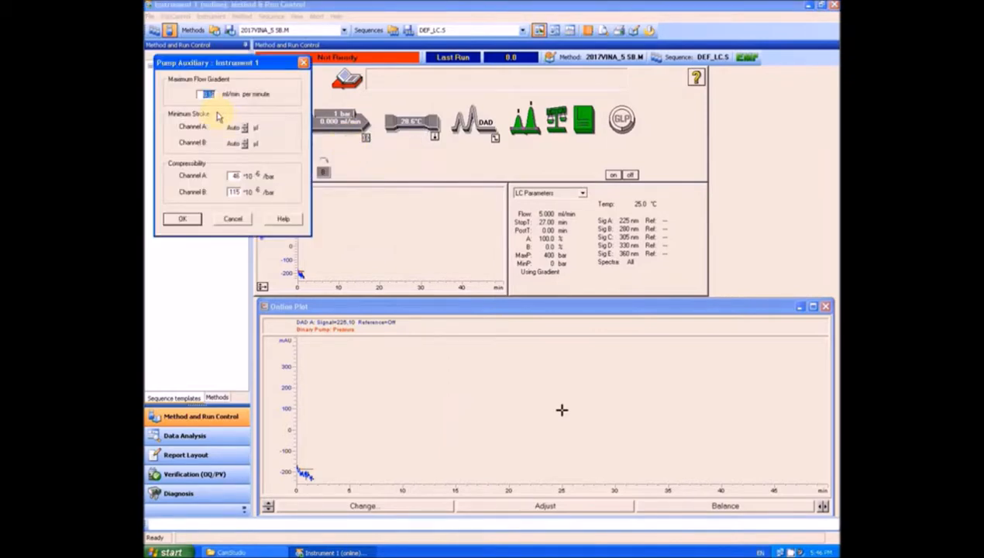
pyautogui.write('100')
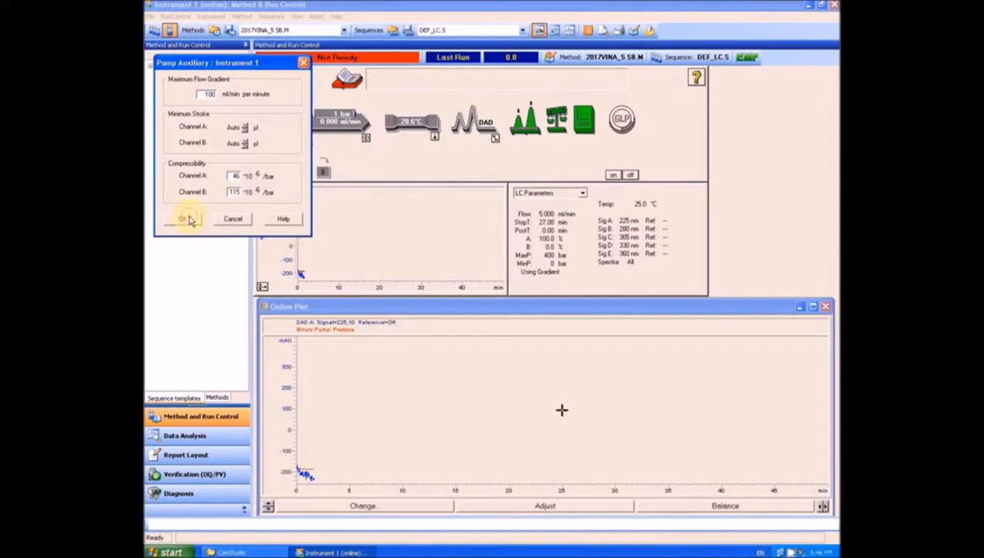
pyautogui.click(185, 218)
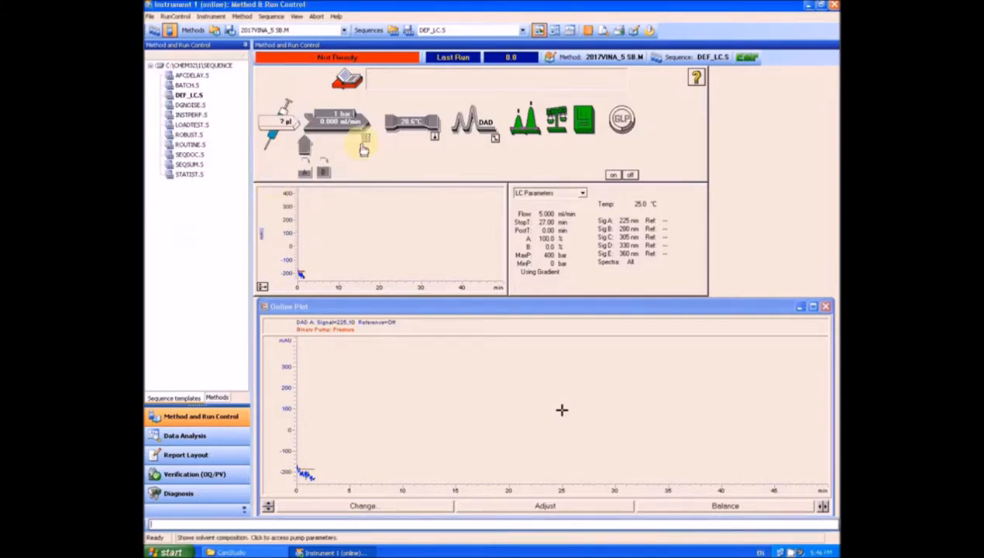
# Switch all pumps on so solvent starts flushing at 5 ml/min.
pyautogui.click(364, 137)
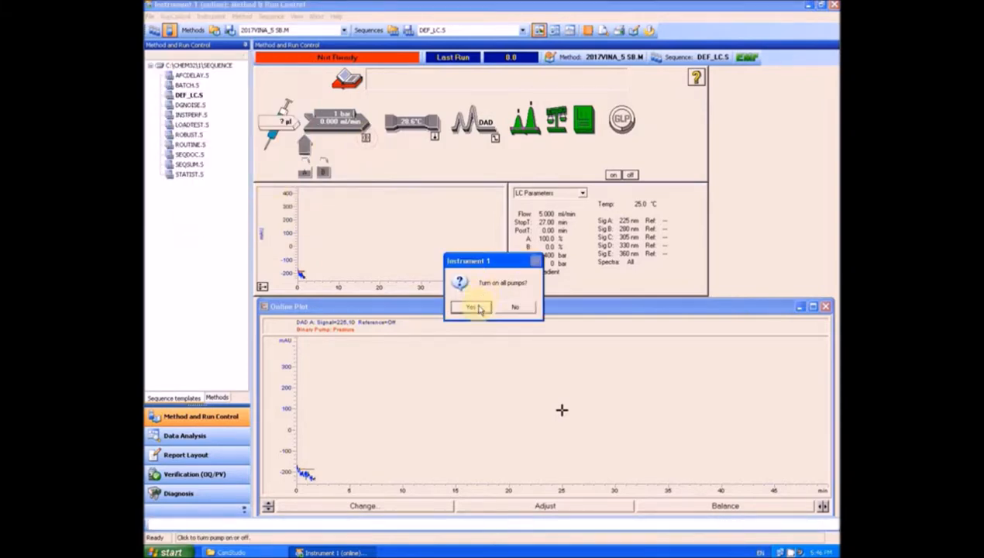
pyautogui.click(471, 307)
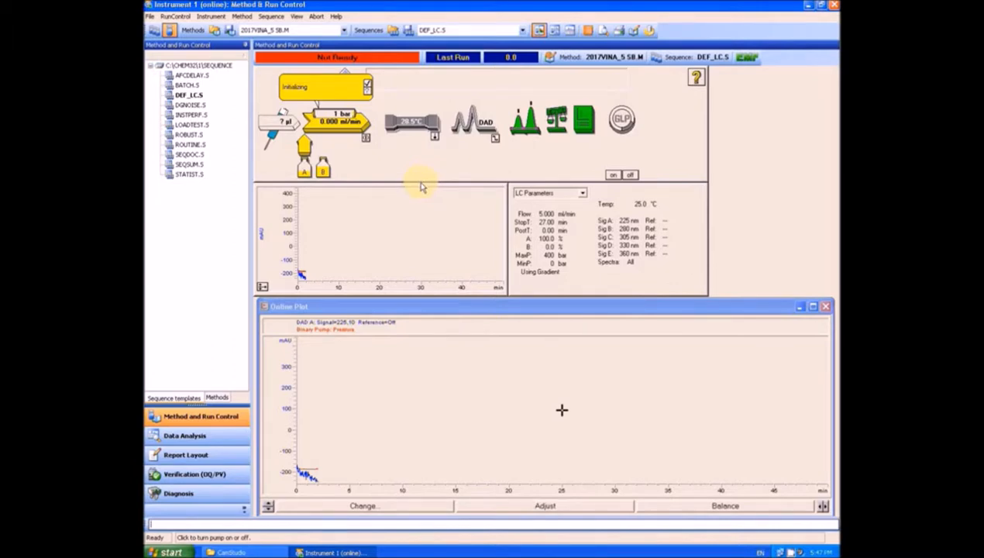
pyautogui.moveTo(423, 186)
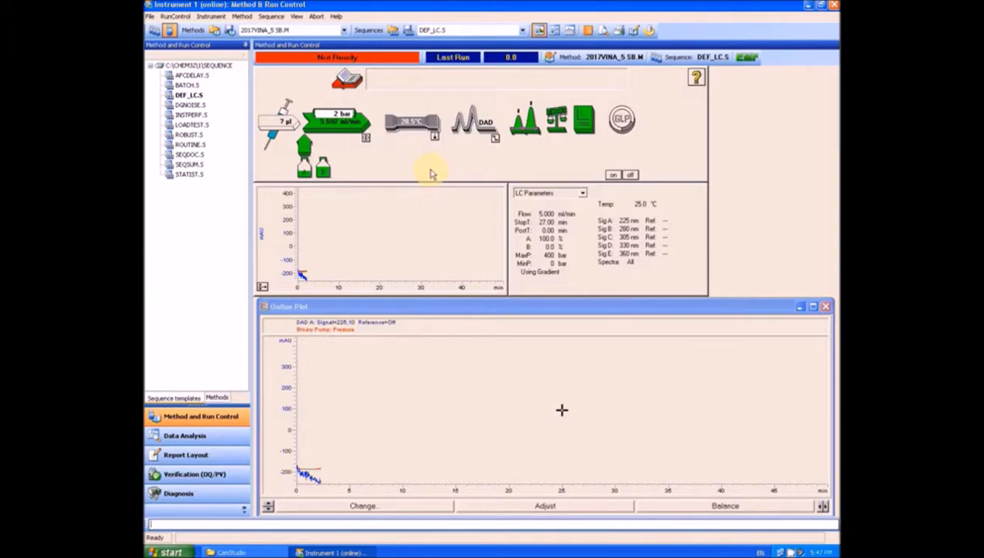
pyautogui.moveTo(337, 123)
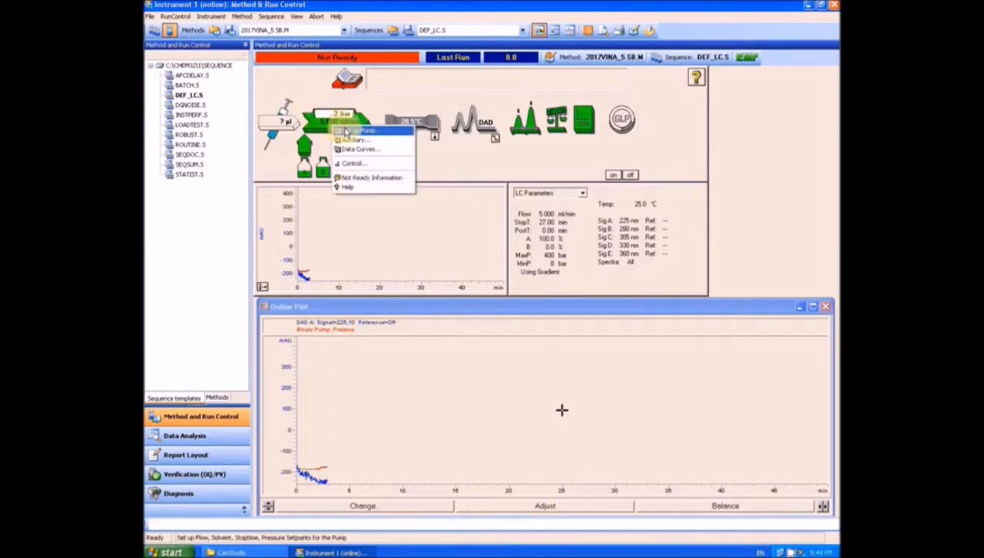
# Change the flow to 100% solvent B, then request standby for all pumps.
pyautogui.click(359, 130)
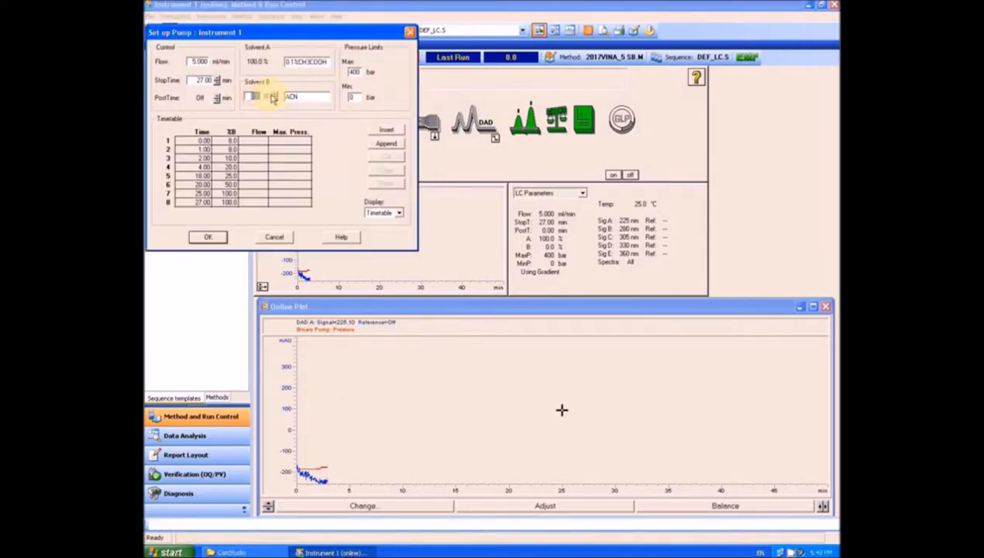
pyautogui.click(256, 96)
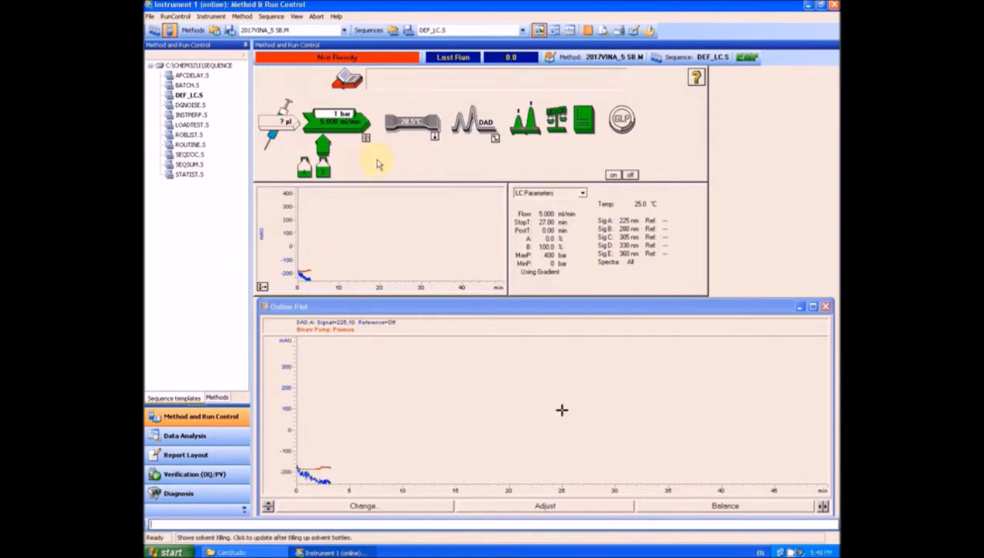
pyautogui.moveTo(371, 142)
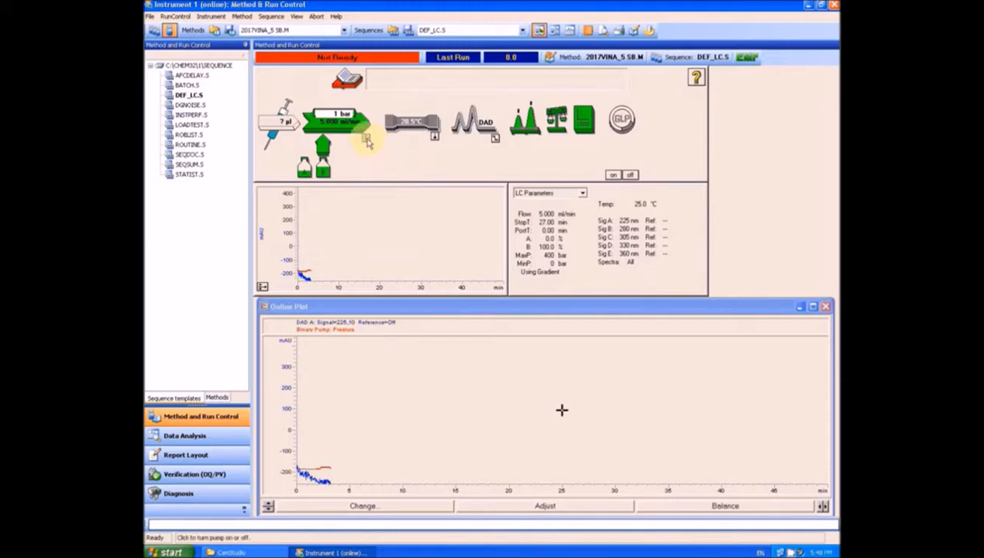
pyautogui.click(365, 138)
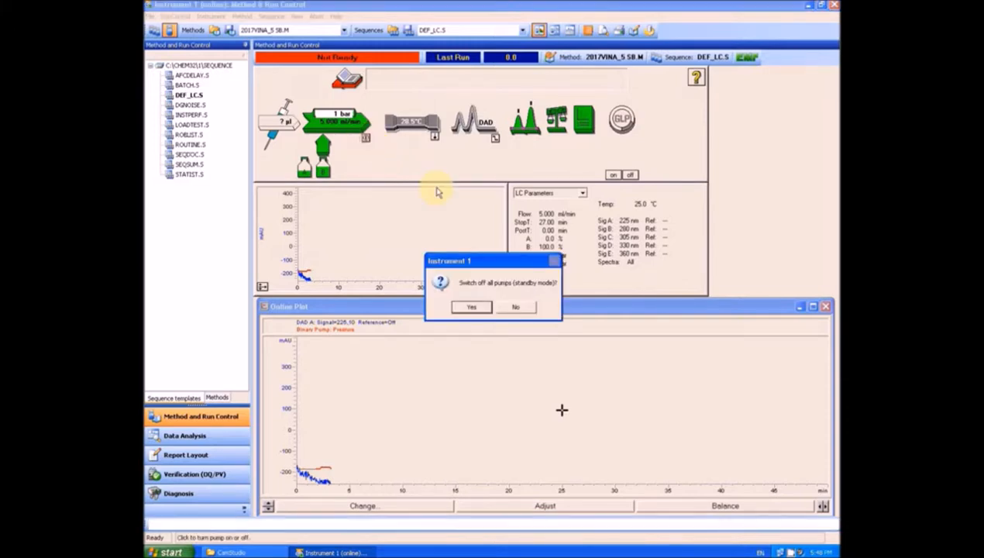